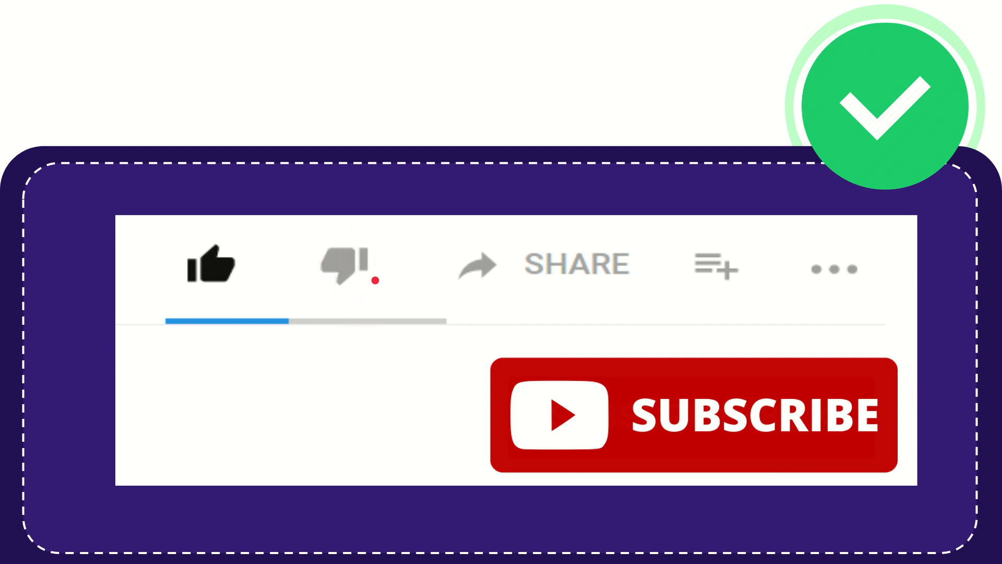
click(345, 265)
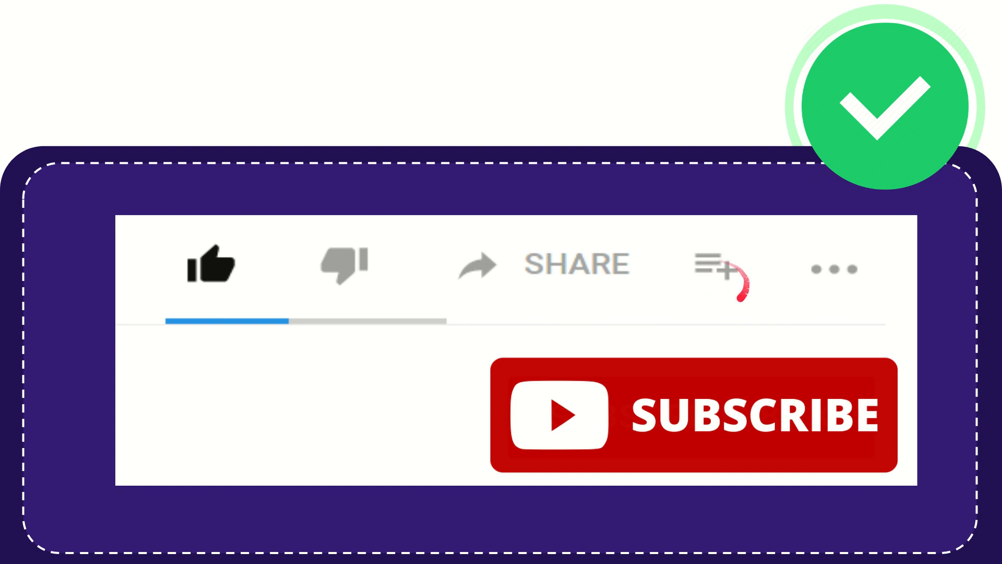
mouse_move(851, 268)
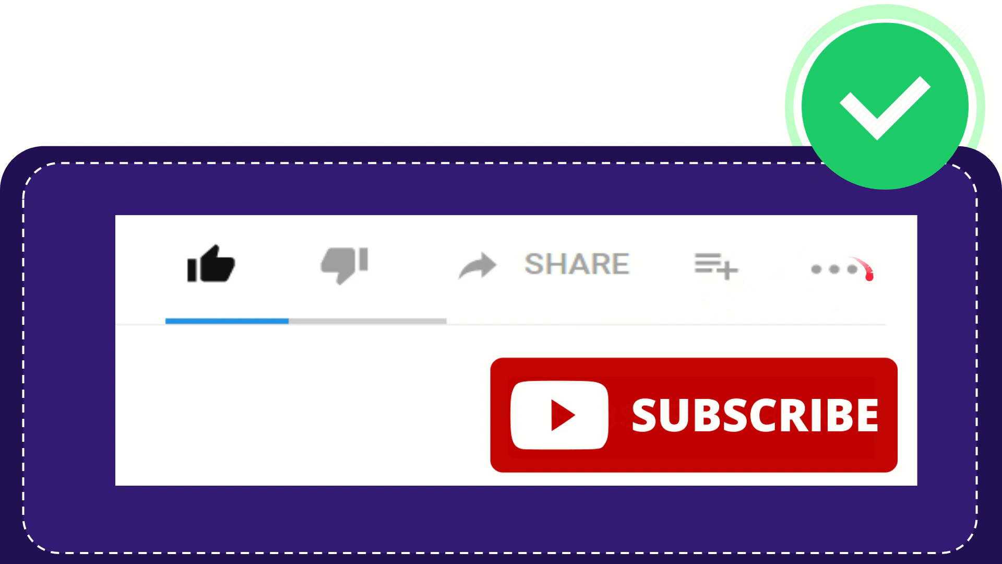